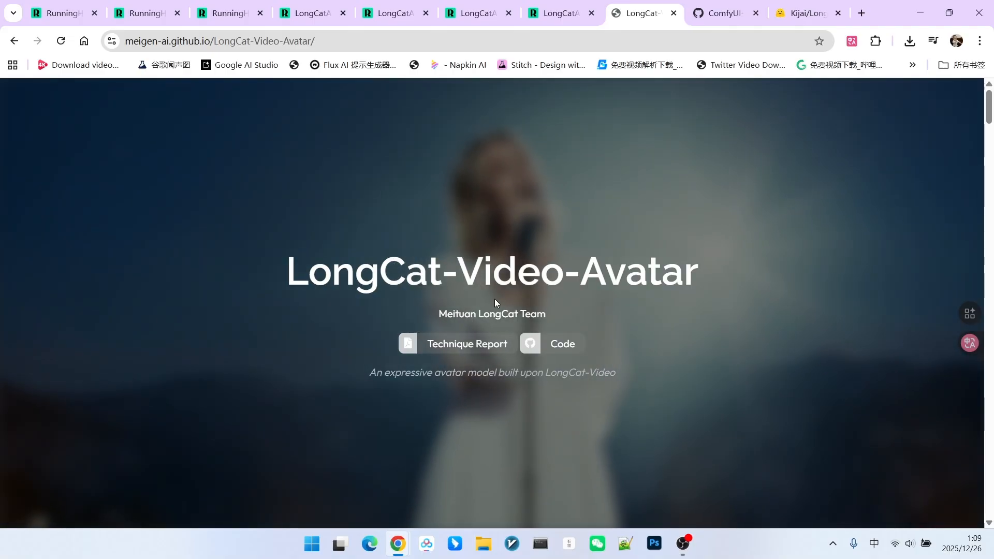
# - Browse the ComfyUI-WanVideoWrapper example_workflows folder on main, checking the branch list and the LongCatAvatar workflow file
pyautogui.scroll(-3)
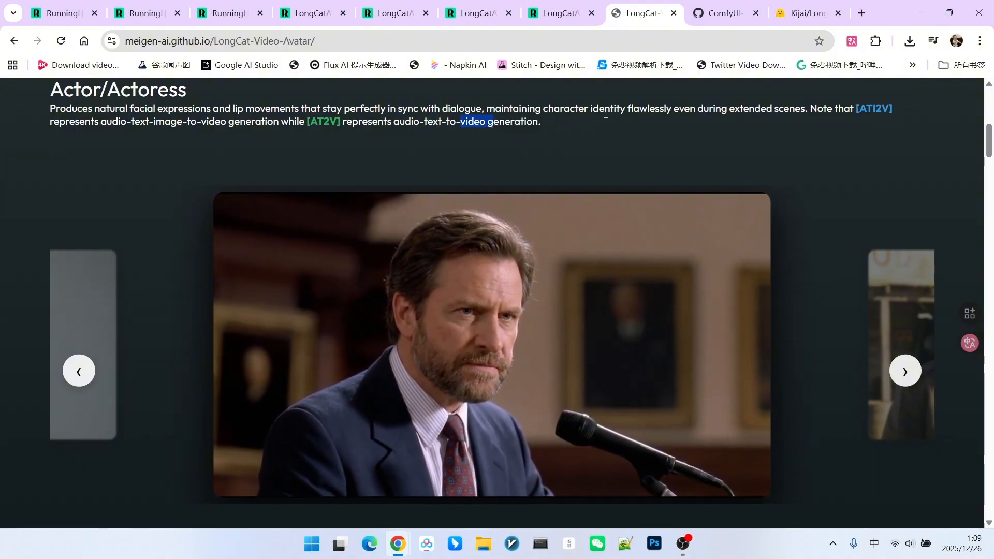
pyautogui.click(718, 13)
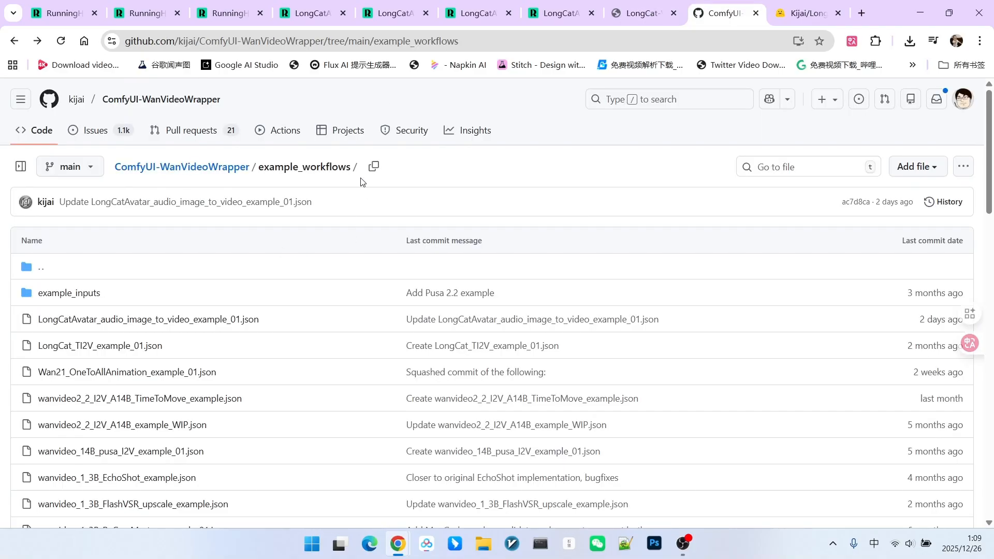
pyautogui.moveTo(509, 186)
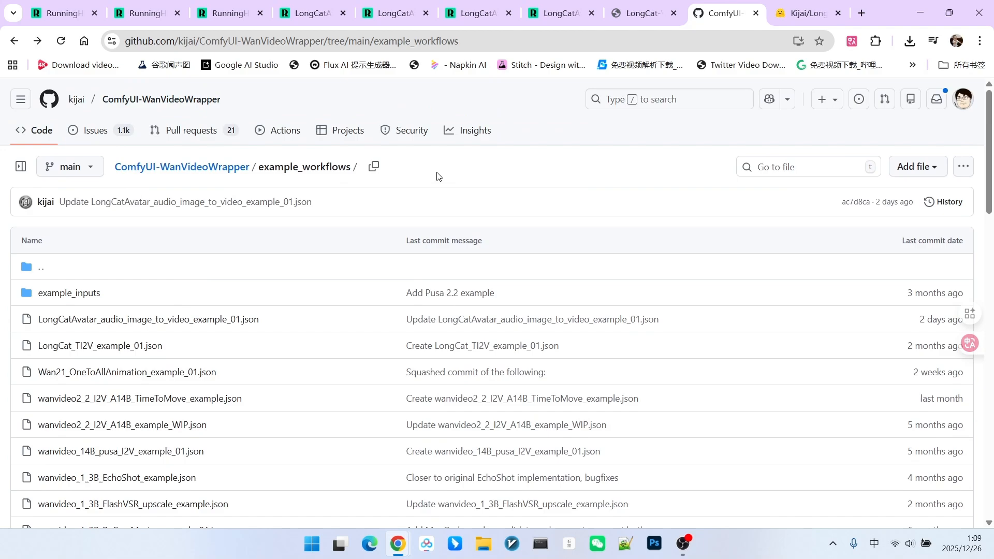
pyautogui.click(70, 165)
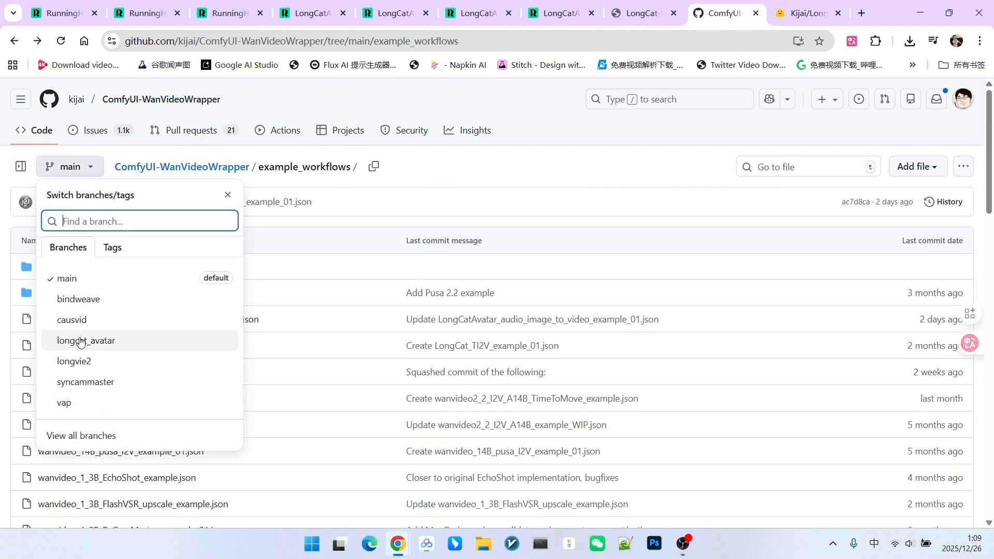
pyautogui.click(228, 195)
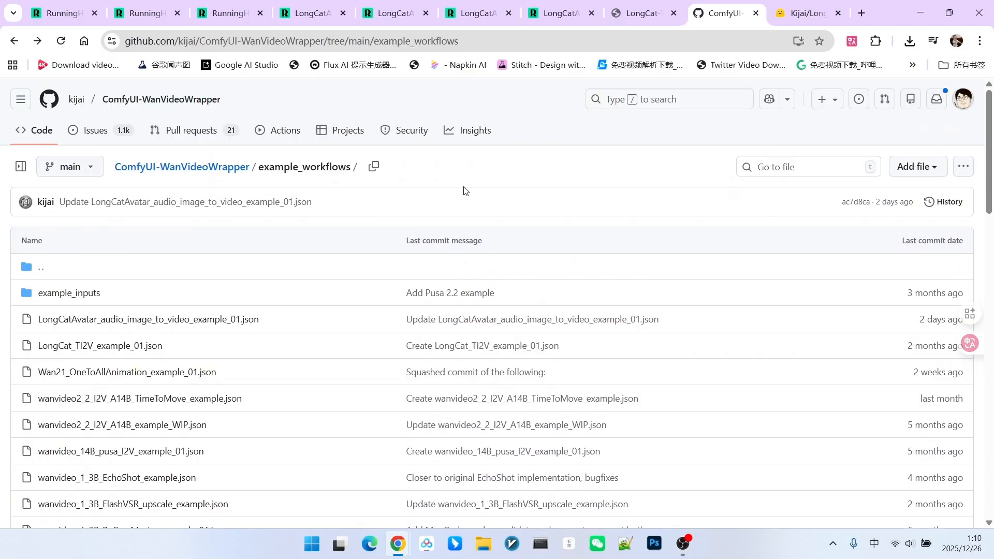
pyautogui.scroll(-3)
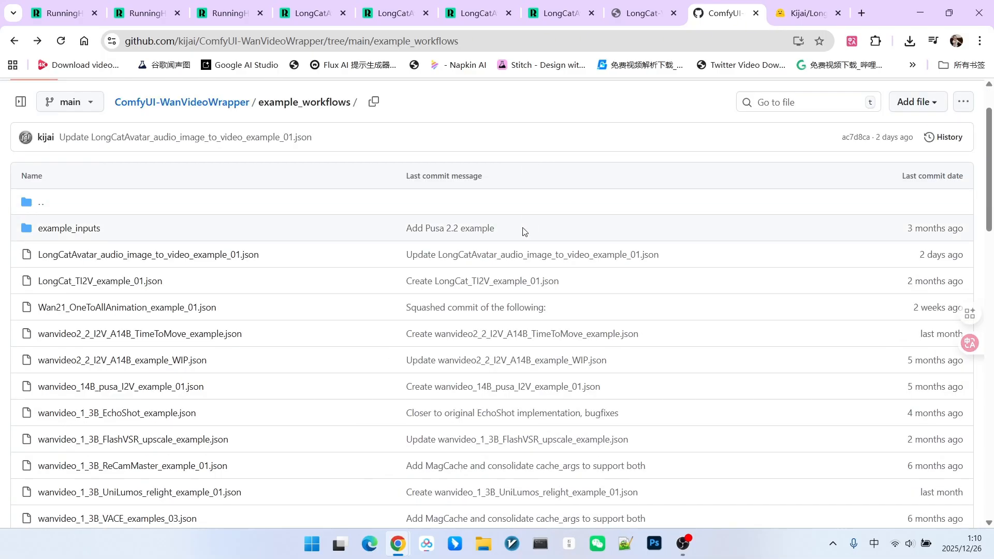
pyautogui.moveTo(586, 272)
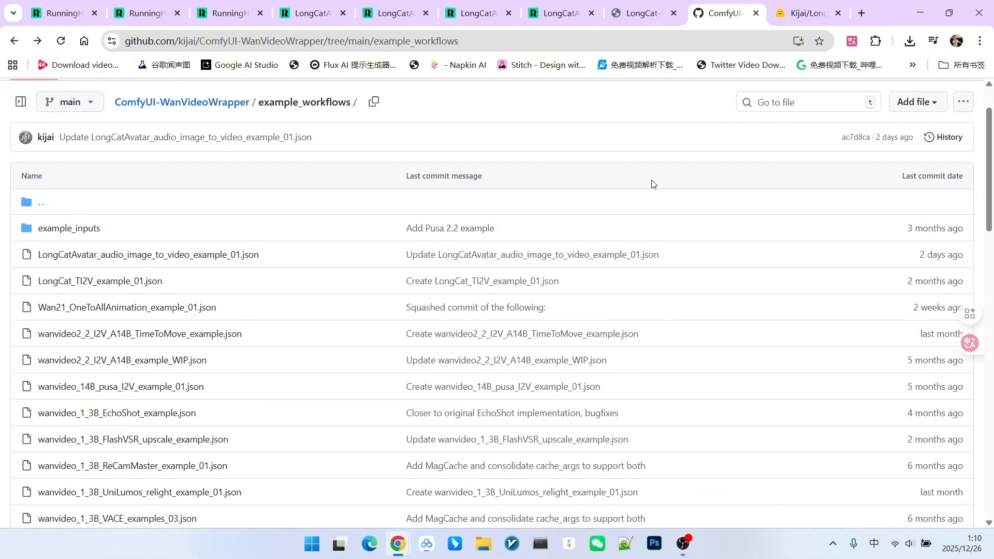
pyautogui.moveTo(568, 132)
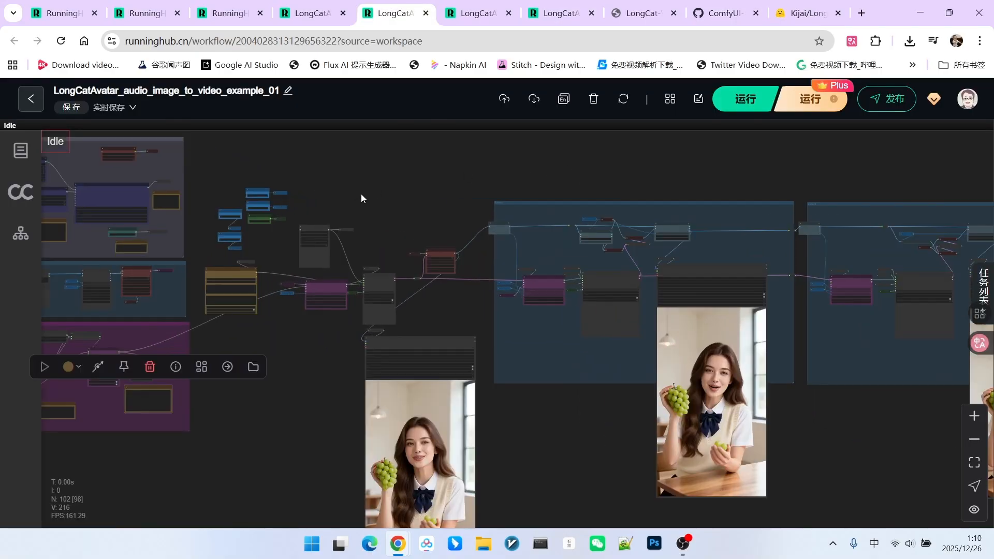
# - Pan across the base audio-to-video graph's generation groups, then bring up the example_021 workflow with its task history
pyautogui.moveTo(361, 194); pyautogui.dragTo(385, 195)
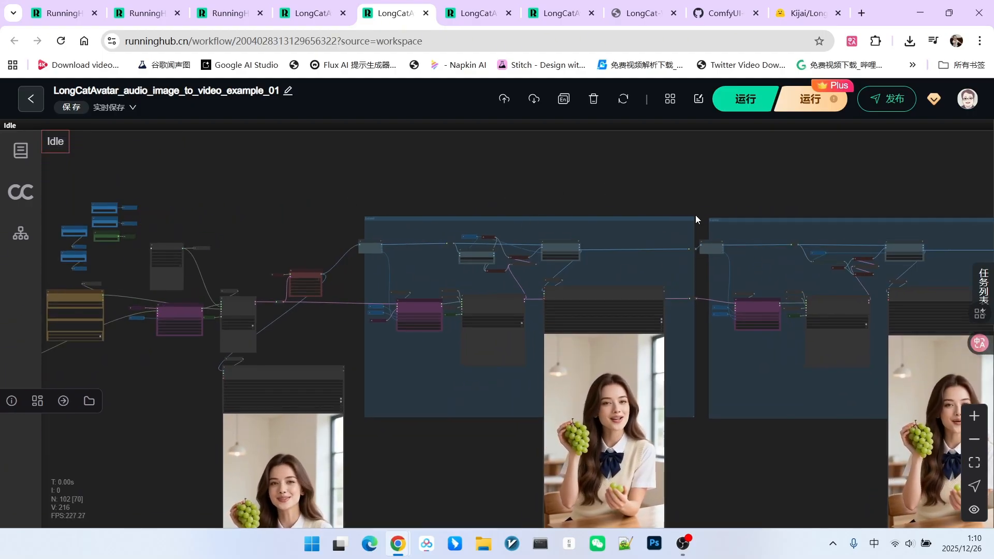
pyautogui.moveTo(696, 220); pyautogui.dragTo(732, 173)
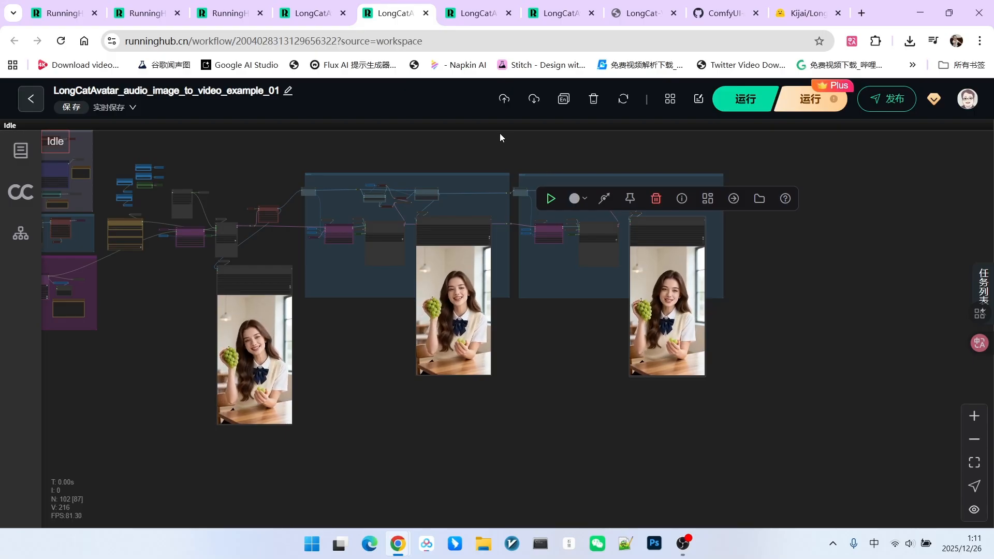
pyautogui.click(472, 12)
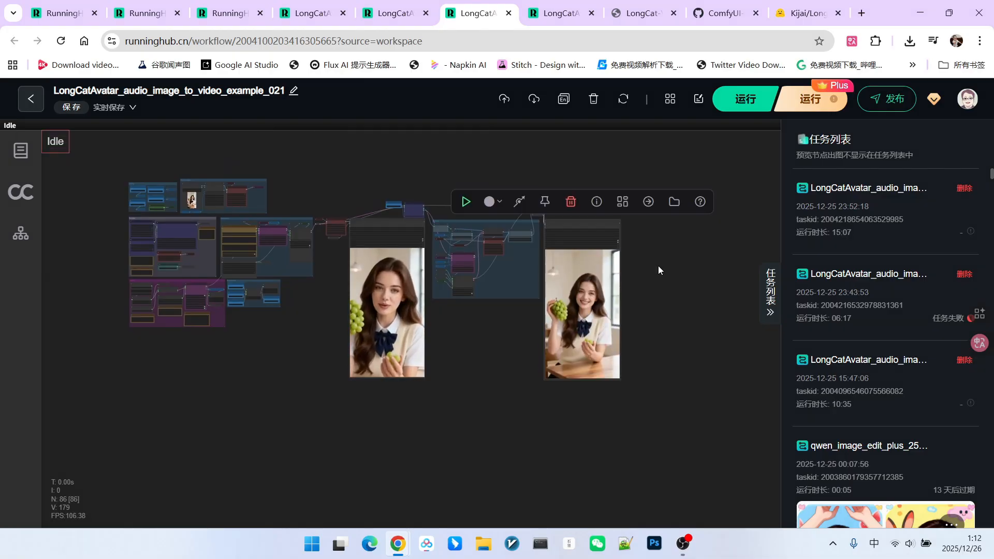
# - Inspect the LongCatAvatar example_3 workflow, then return to the GitHub example_workflows listing
pyautogui.click(558, 12)
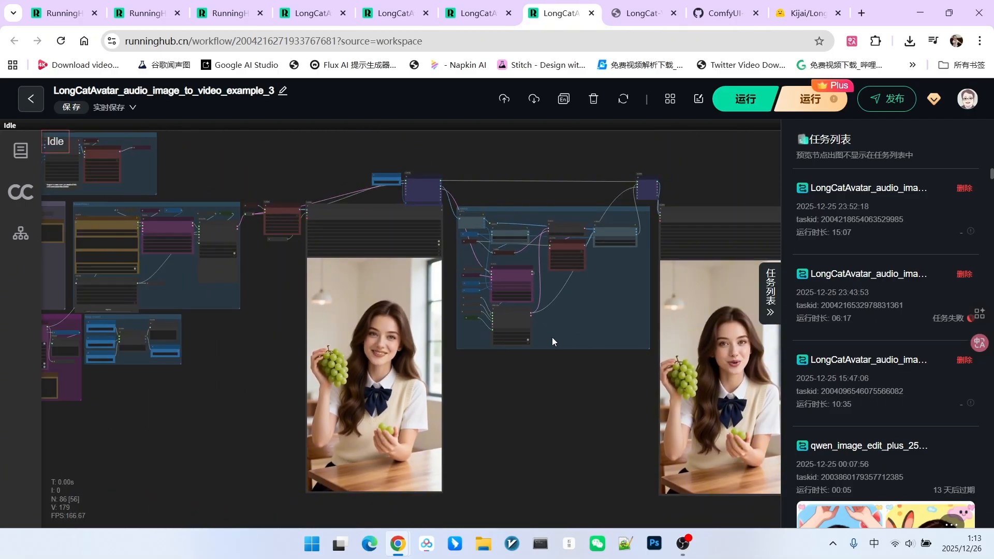
pyautogui.click(717, 12)
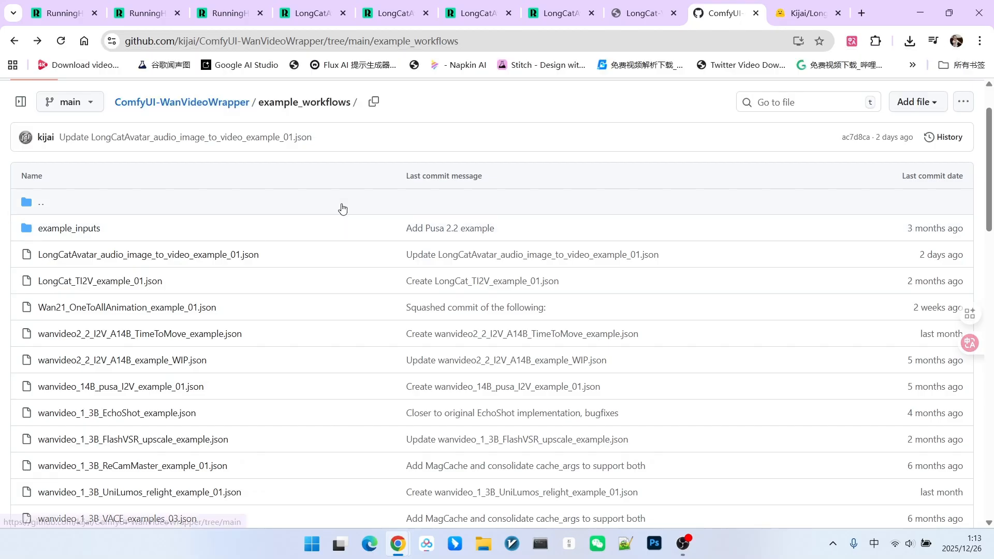
# - Leave the GitHub file listing for the Kijai/LongCat-Video_comfy model card on Hugging Face
pyautogui.scroll(-3)
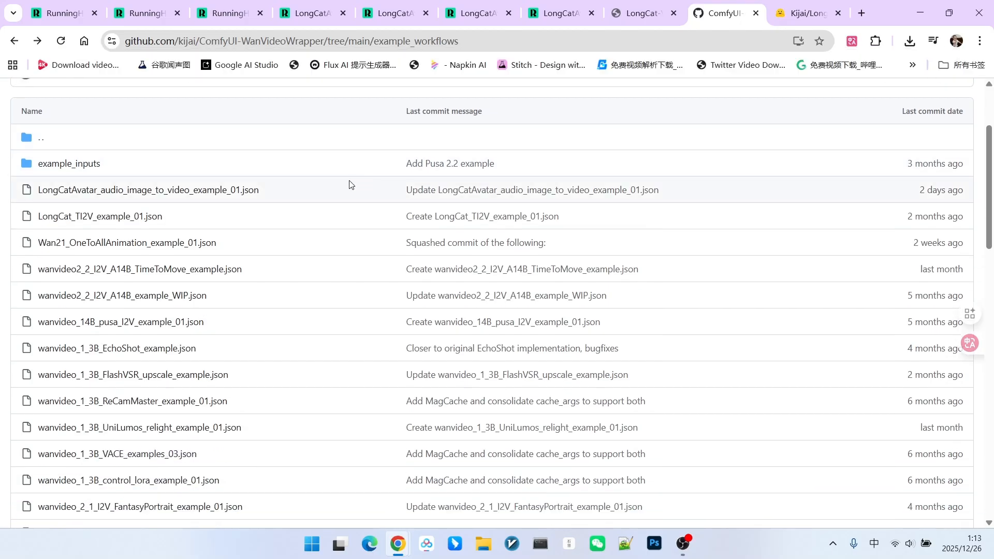
pyautogui.moveTo(147, 189)
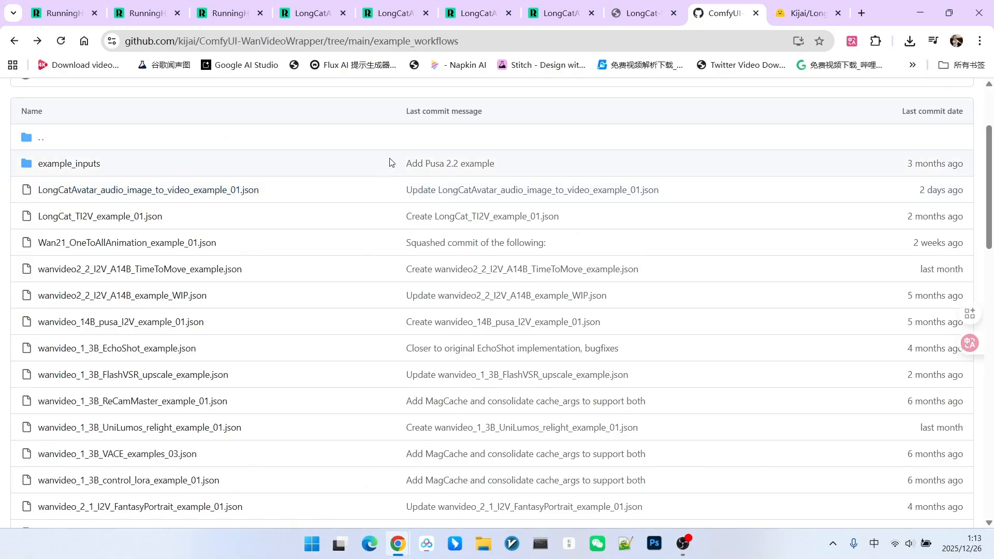
pyautogui.click(796, 12)
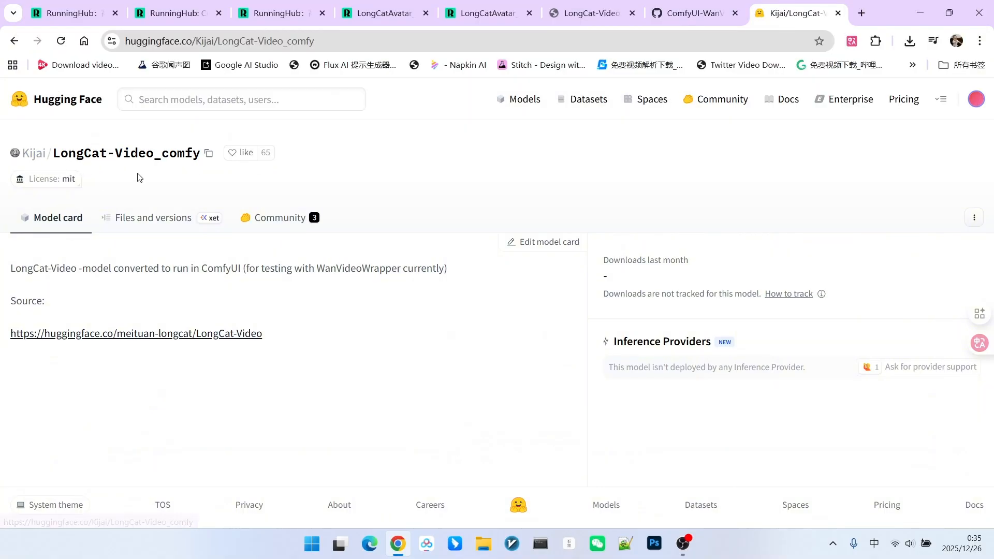
# - Browse Files and versions into the Avatar folder's model weights, then return to the example_01 workflow in RunningHub
pyautogui.click(153, 217)
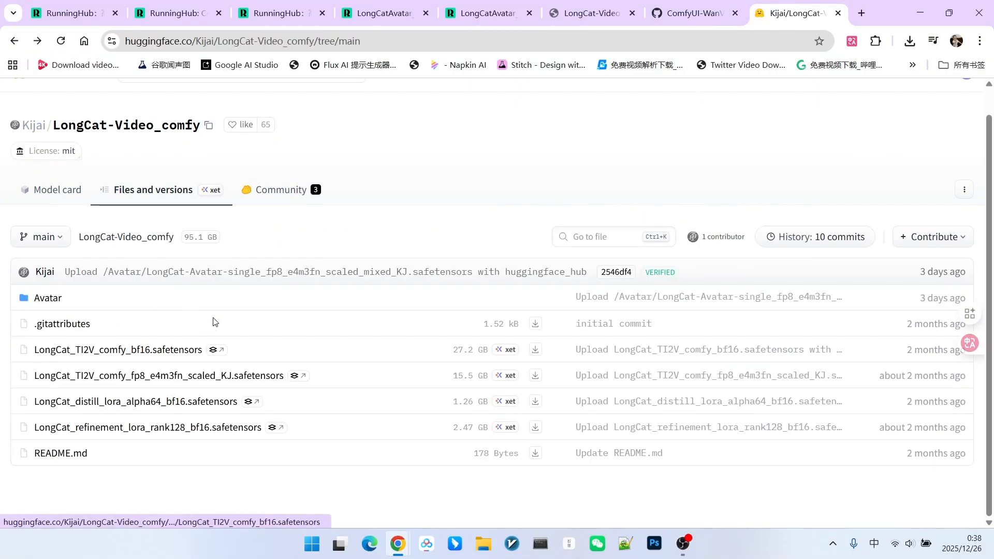
pyautogui.moveTo(46, 298)
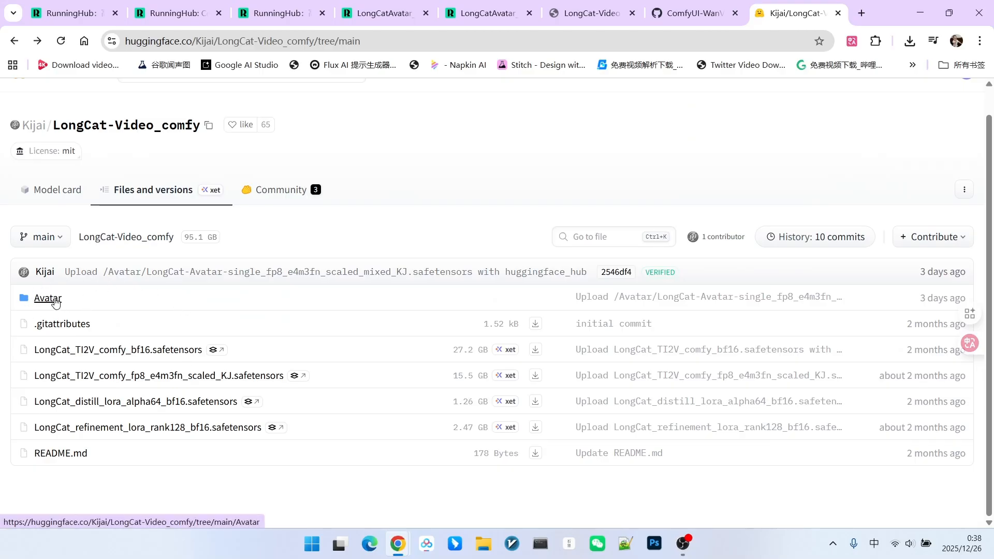
pyautogui.click(47, 298)
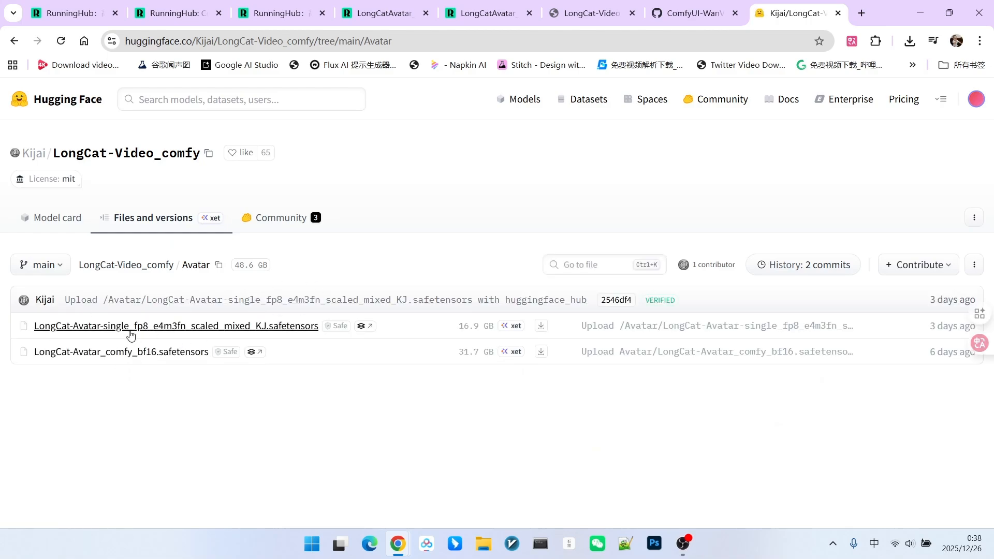
pyautogui.moveTo(137, 358)
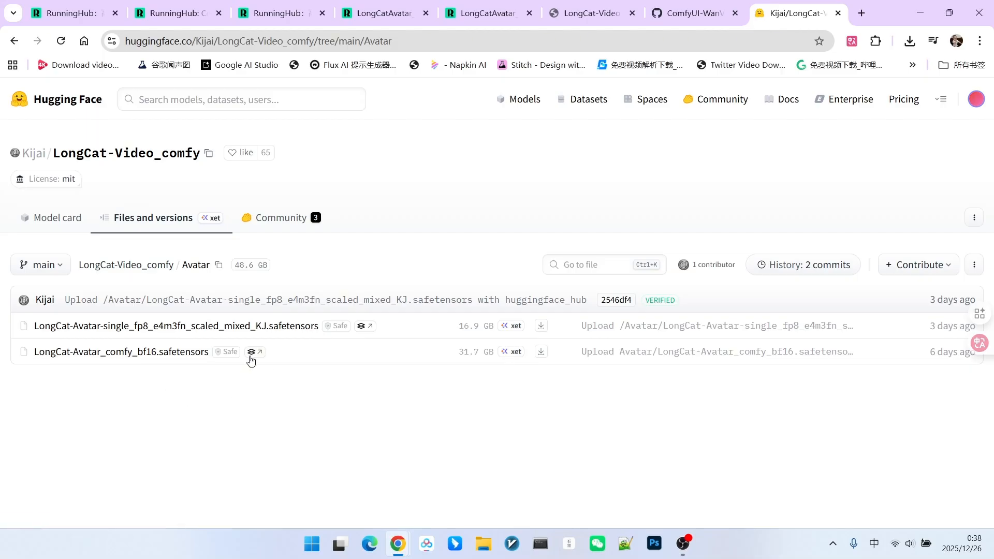
pyautogui.moveTo(190, 356)
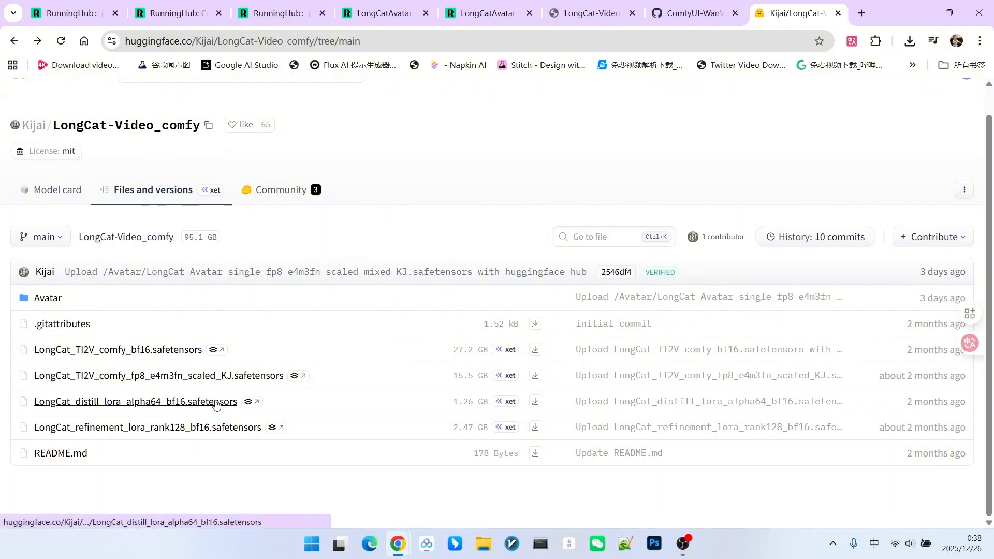
pyautogui.moveTo(258, 404)
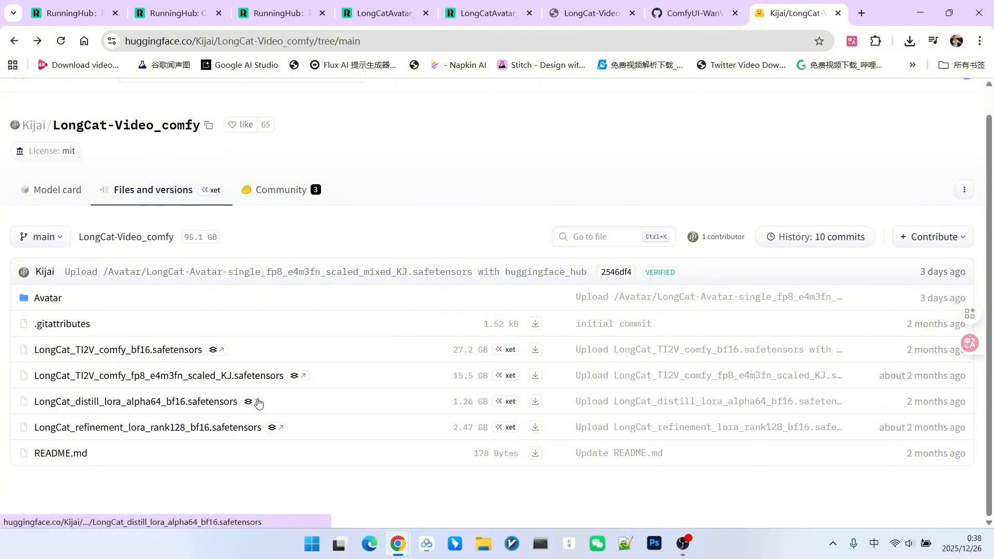
pyautogui.click(177, 12)
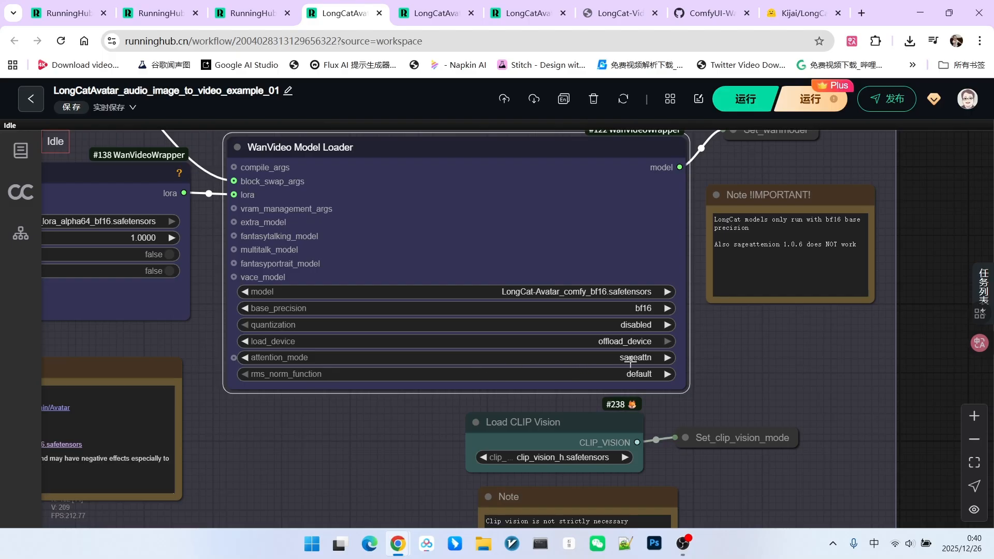
pyautogui.moveTo(723, 353)
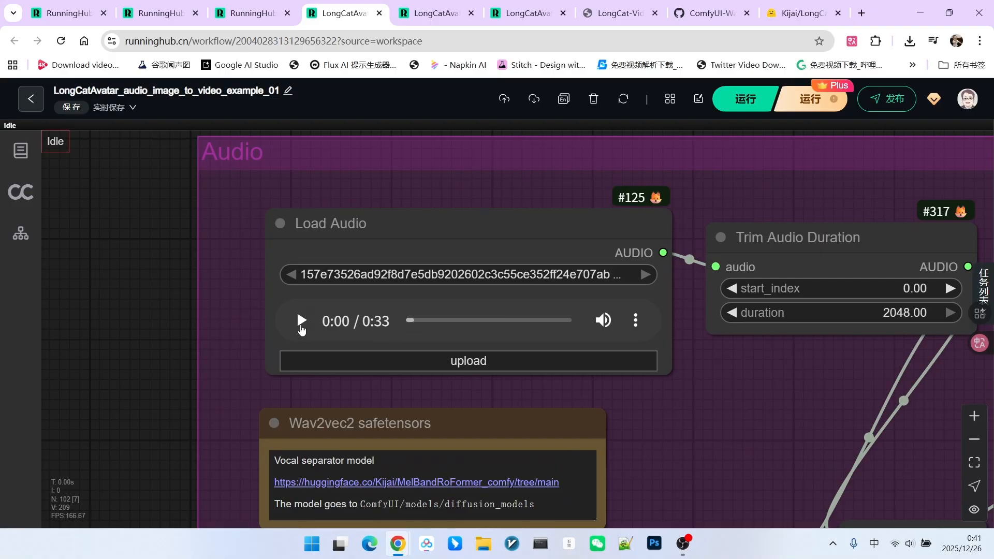
pyautogui.click(300, 321)
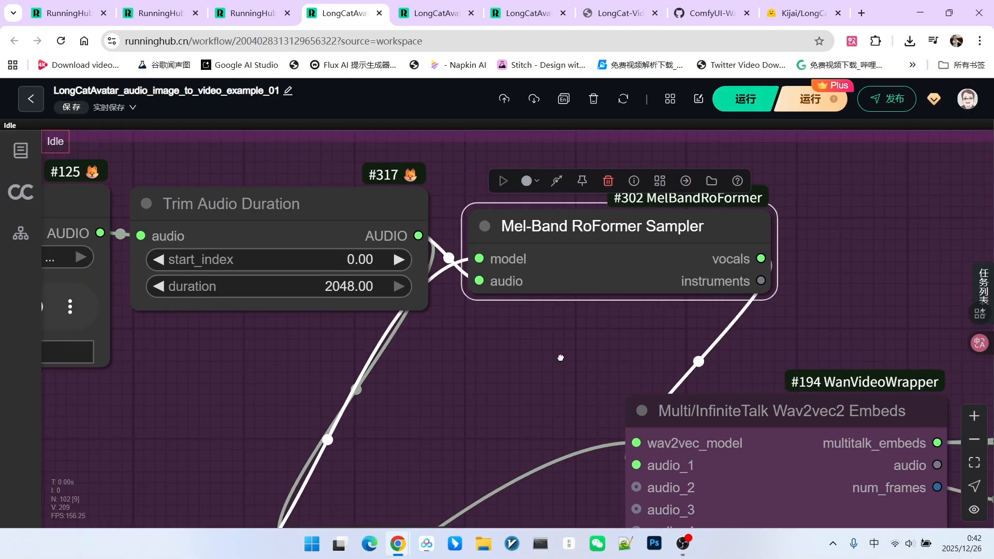
pyautogui.moveTo(560, 358); pyautogui.dragTo(394, 364)
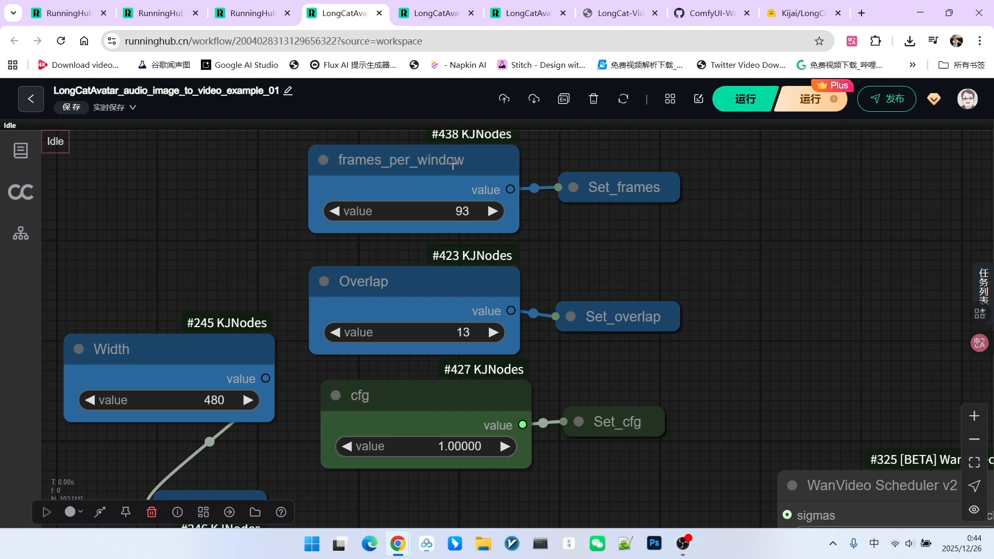
pyautogui.moveTo(813, 200)
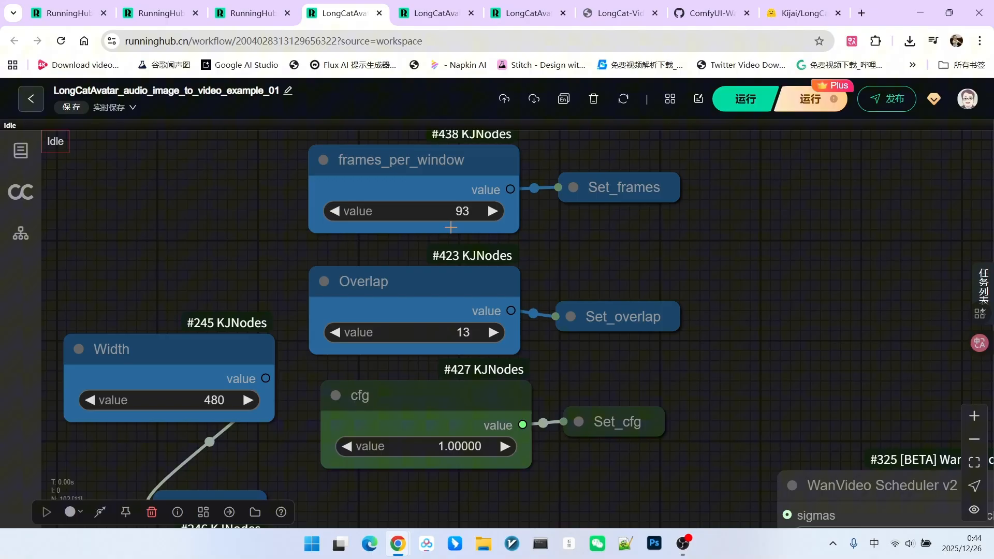
pyautogui.moveTo(591, 286)
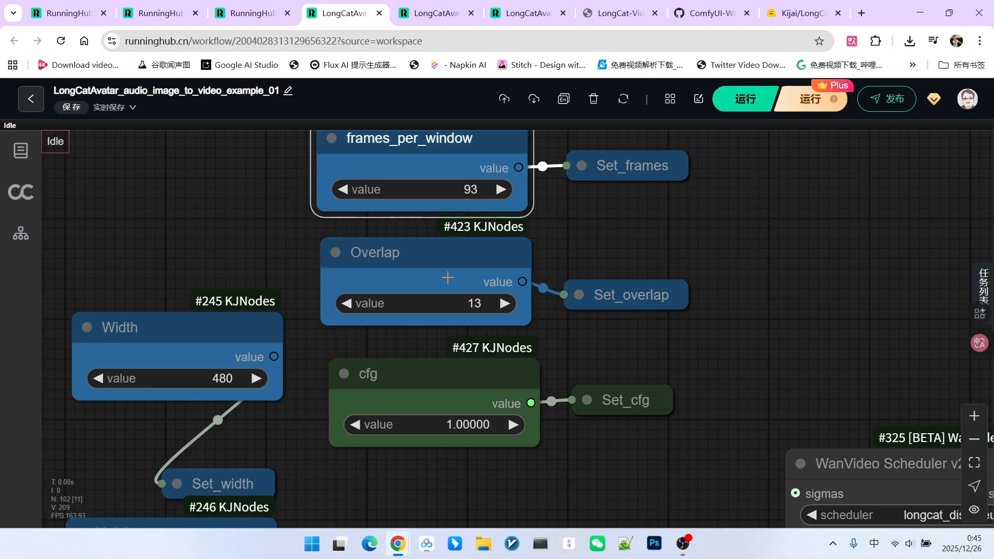
pyautogui.click(375, 252)
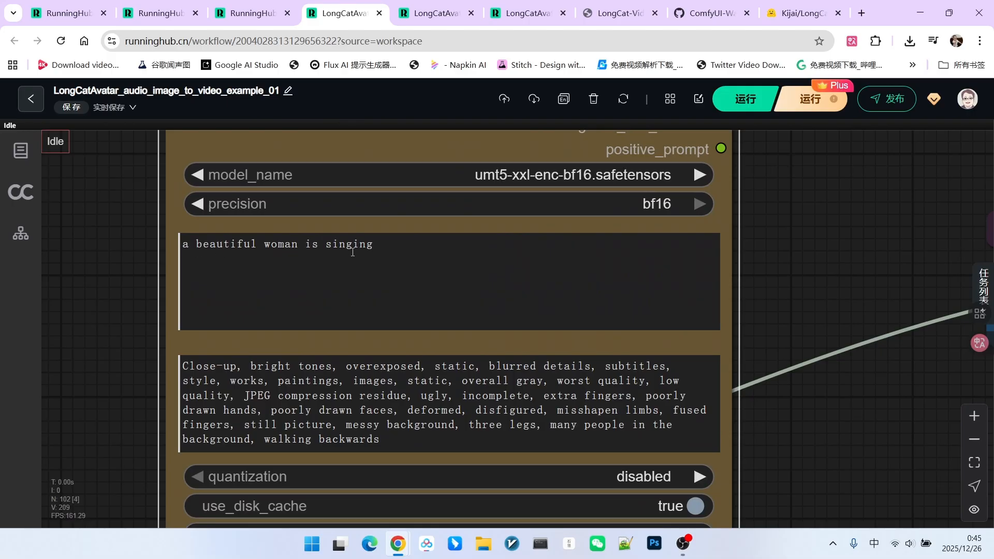
pyautogui.scroll(-3)
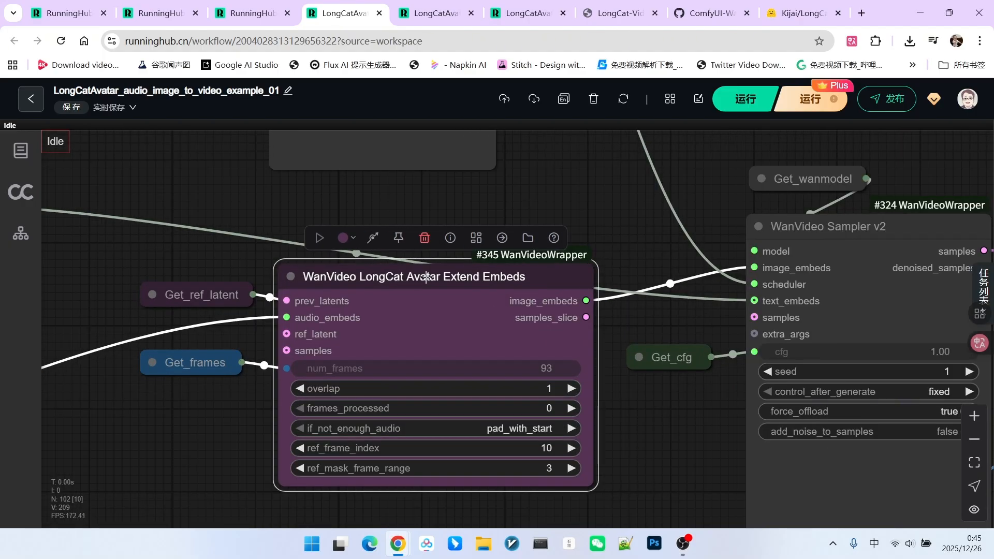
pyautogui.moveTo(444, 317); pyautogui.dragTo(412, 286)
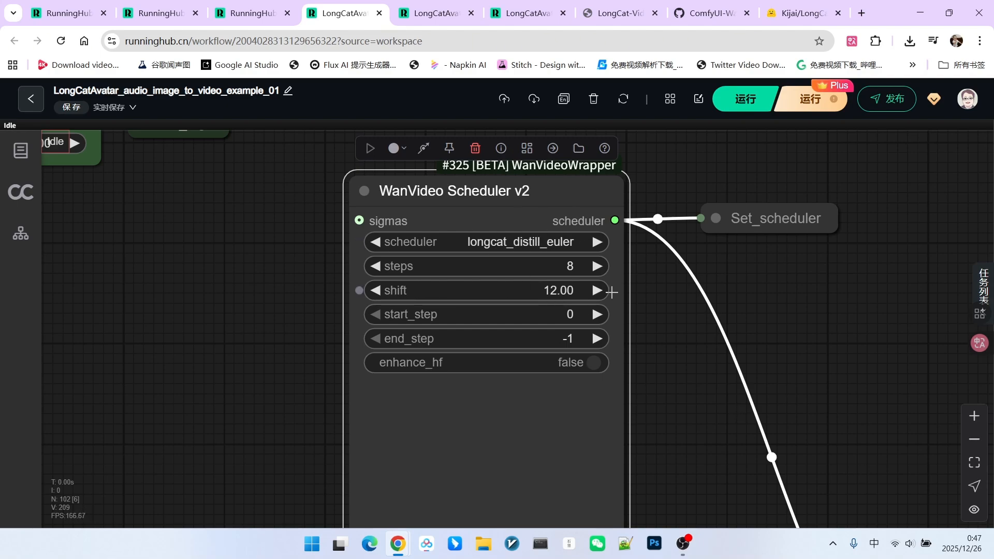
pyautogui.moveTo(487, 270)
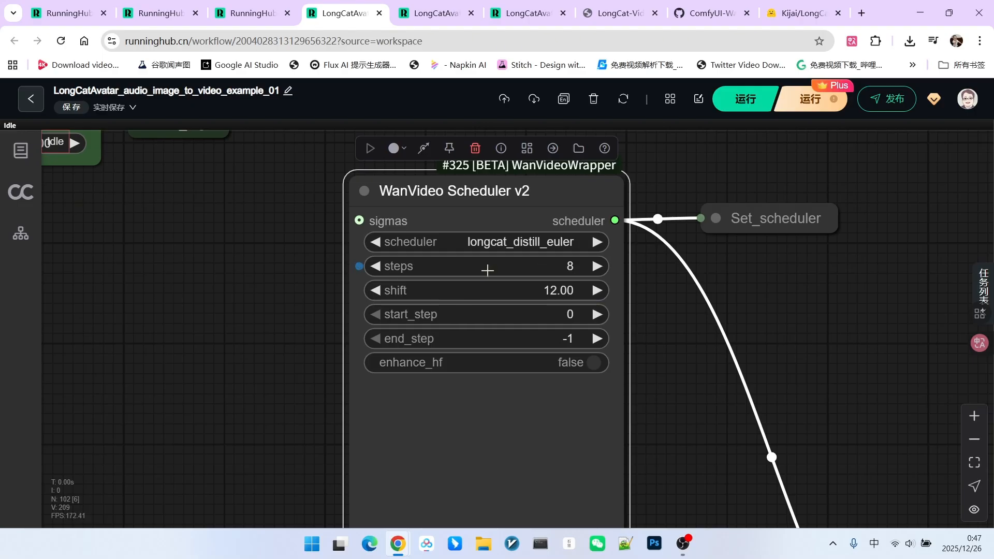
pyautogui.moveTo(553, 279)
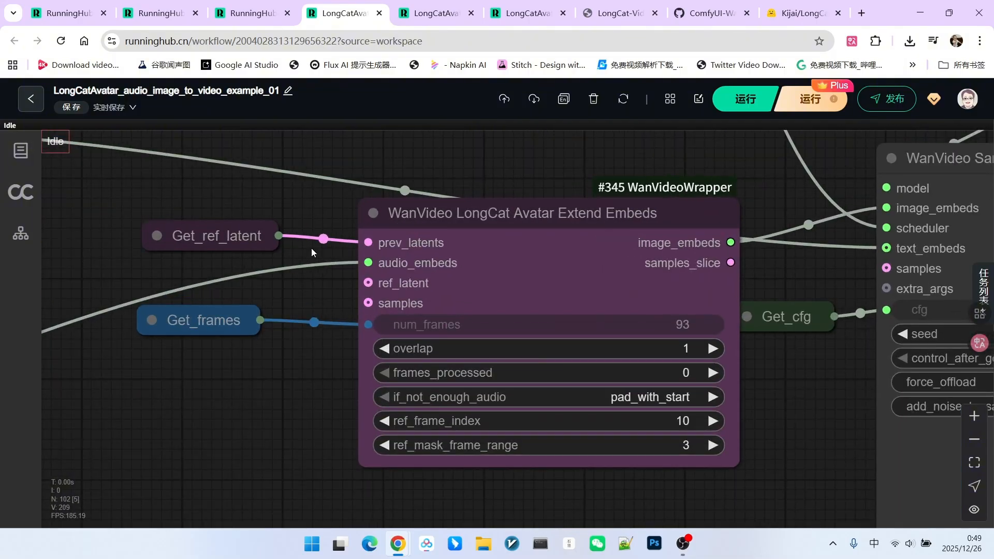
pyautogui.click(210, 236)
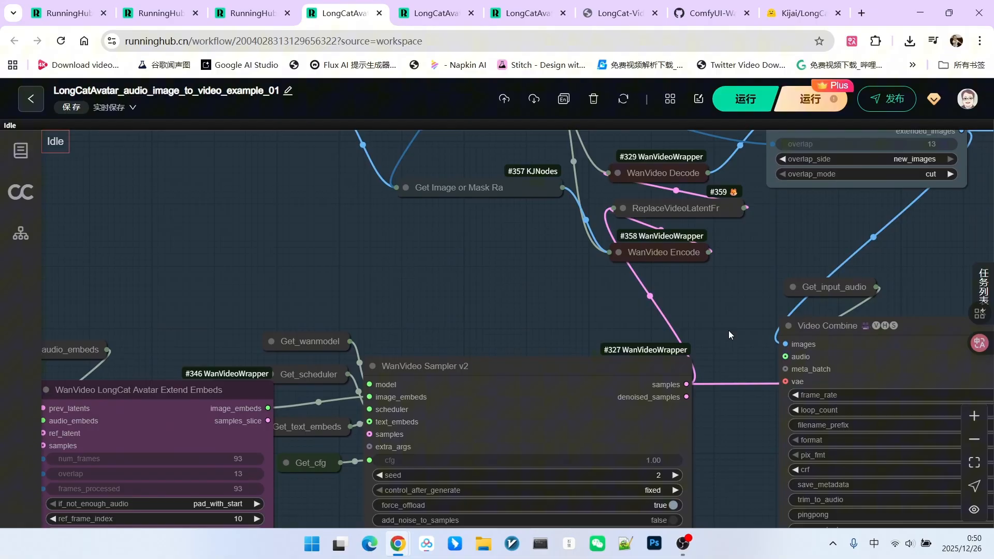
pyautogui.scroll(-3)
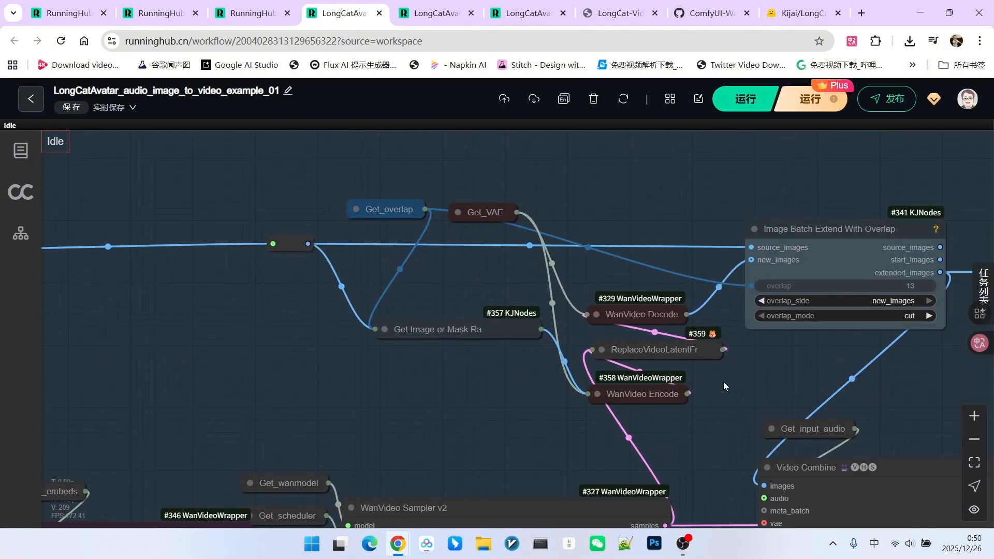
pyautogui.moveTo(724, 386); pyautogui.dragTo(699, 454)
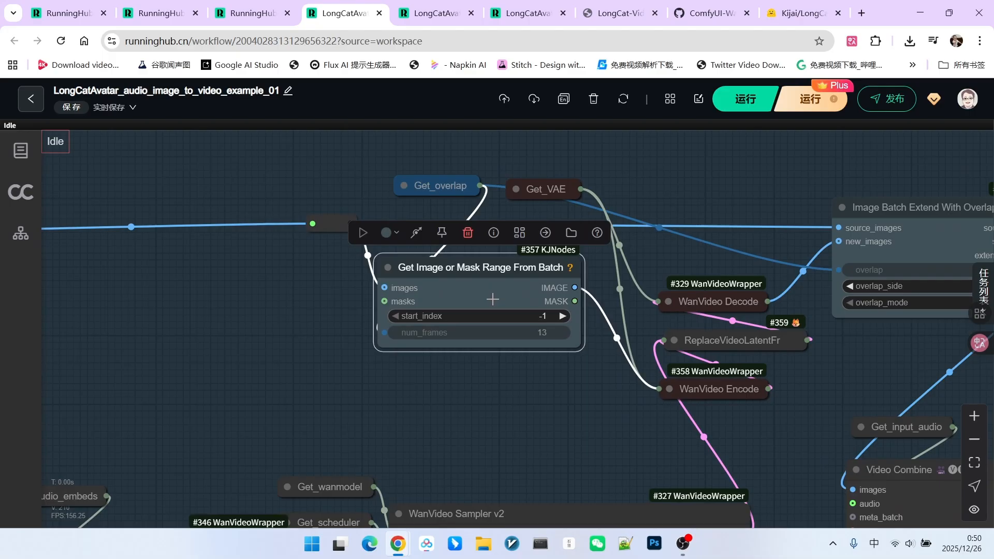
pyautogui.moveTo(746, 437)
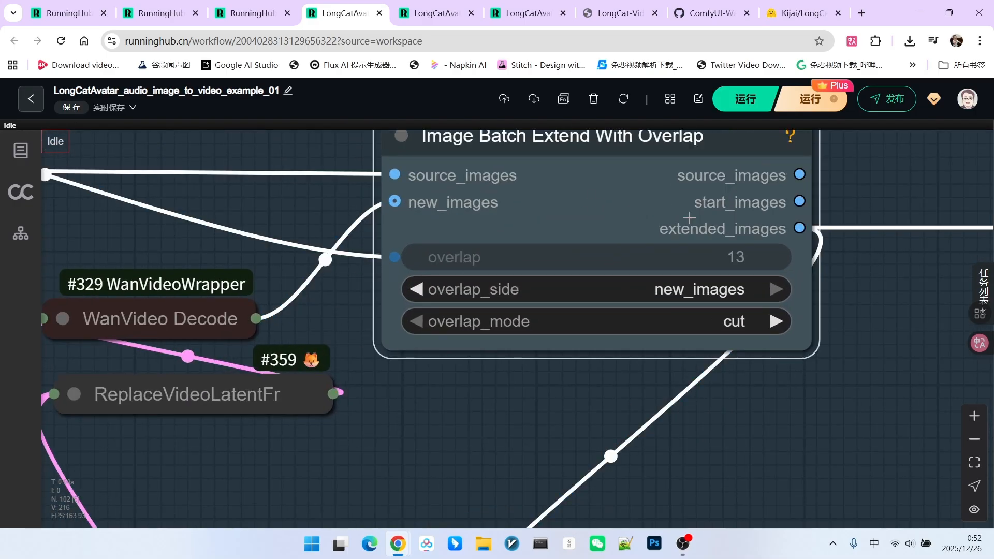
pyautogui.scroll(-3)
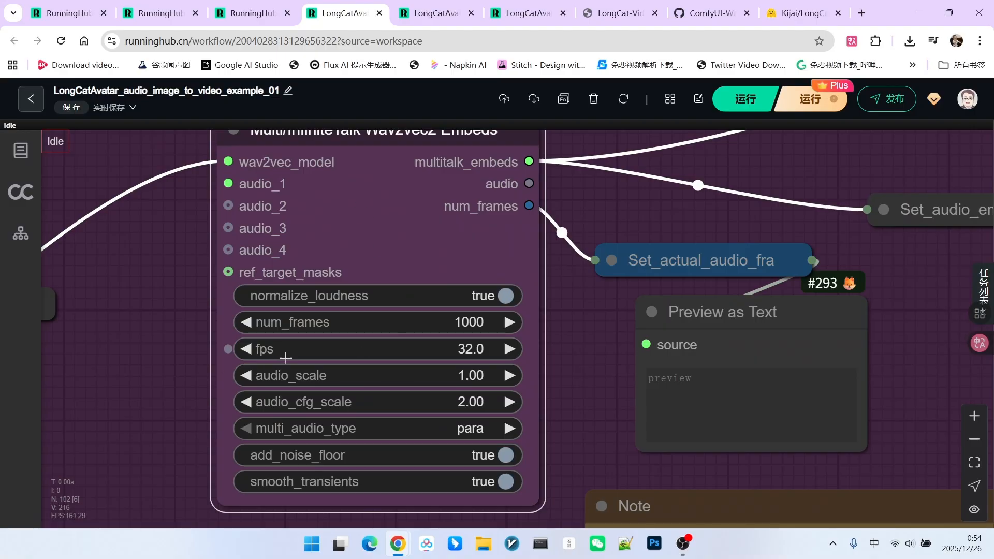
pyautogui.moveTo(496, 357)
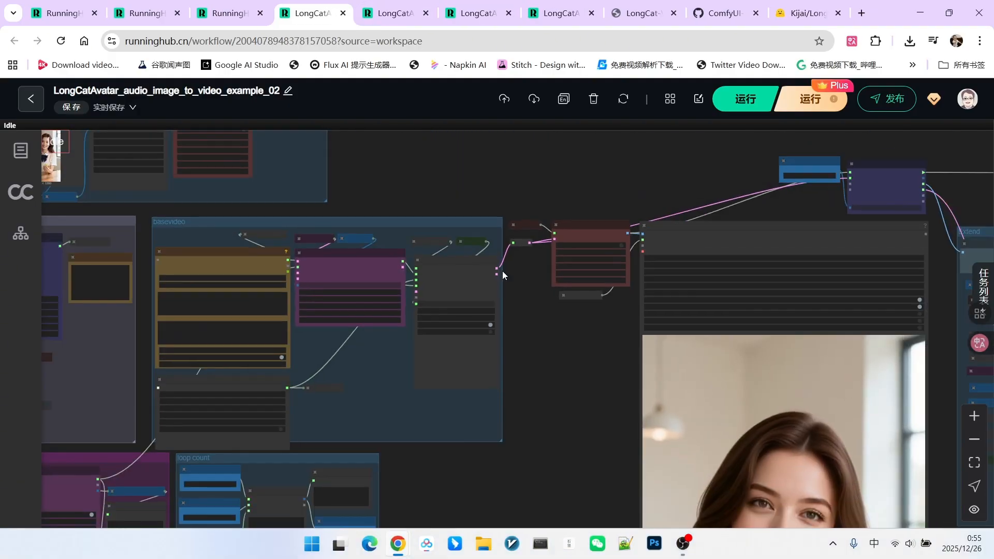
# - Move the example_02 graph view to the Math Expression node computing total_loop from frames and overlap
pyautogui.moveTo(502, 275); pyautogui.dragTo(555, 188)
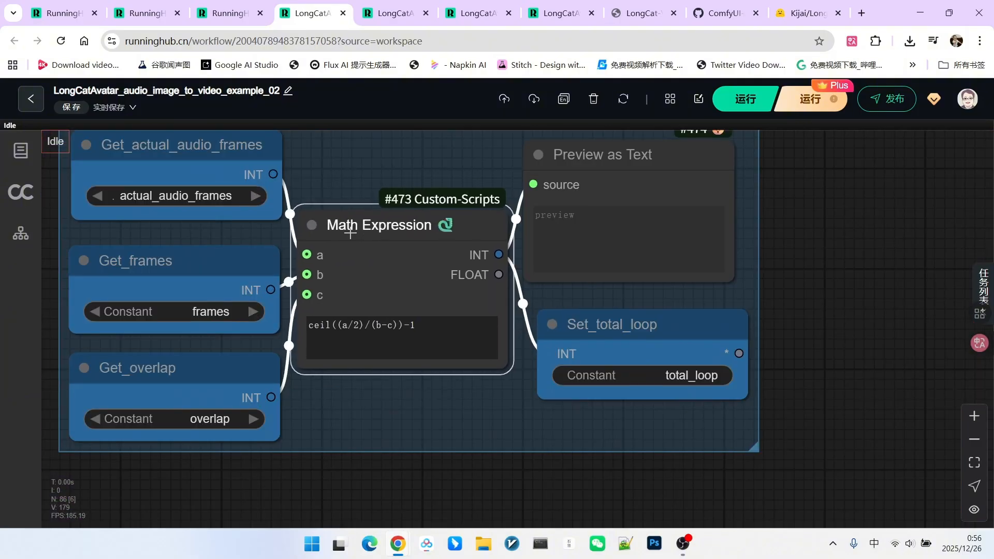
pyautogui.click(379, 225)
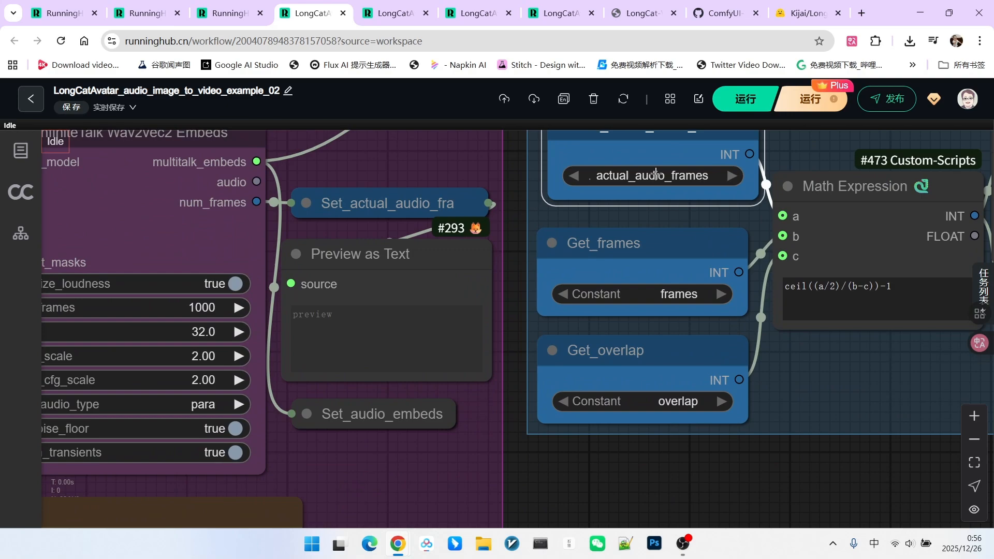
pyautogui.click(383, 203)
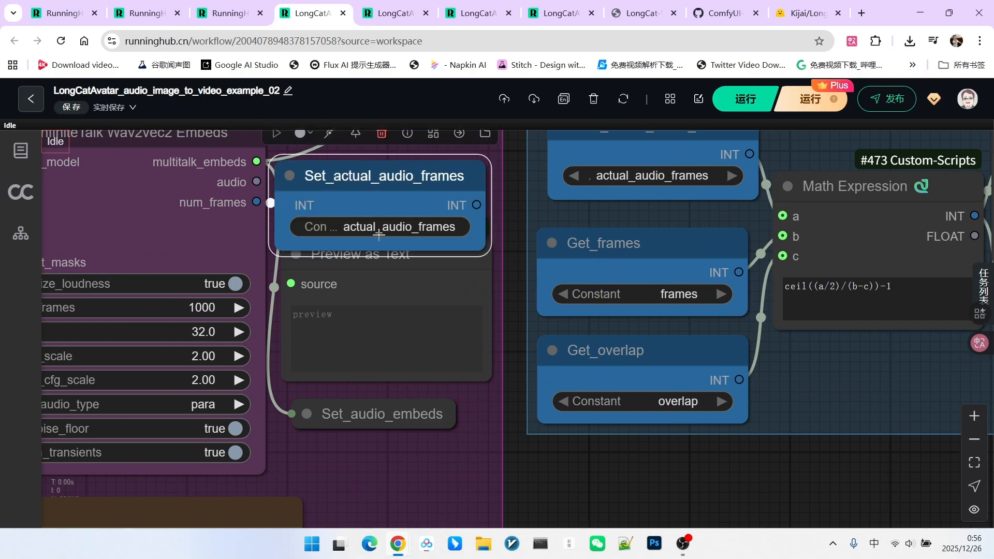
pyautogui.moveTo(424, 211)
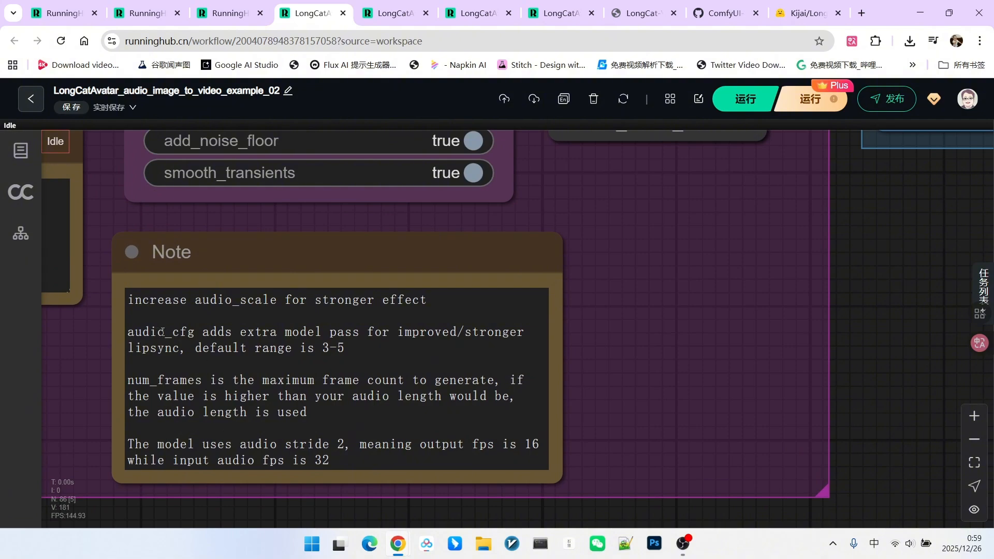
pyautogui.moveTo(325, 354)
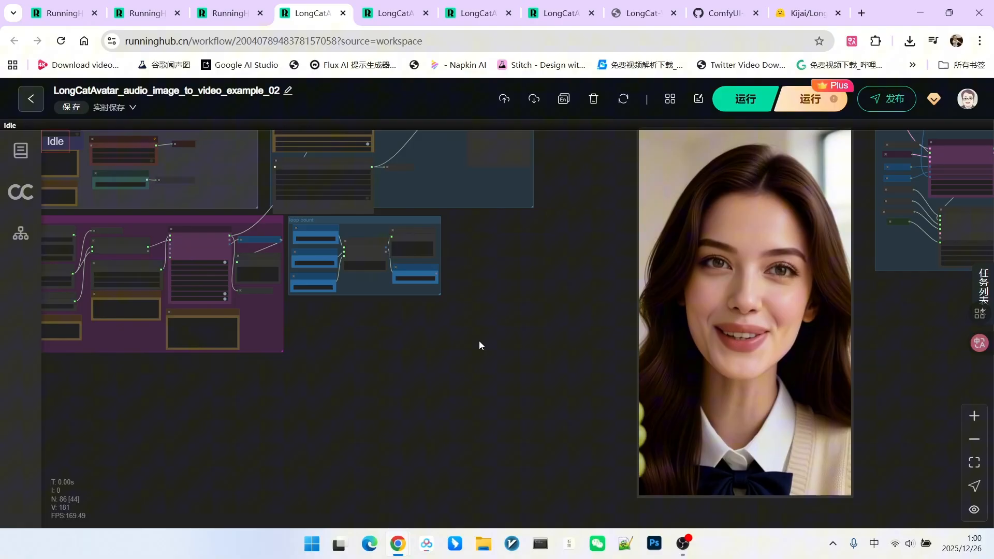
pyautogui.moveTo(479, 346); pyautogui.dragTo(409, 383)
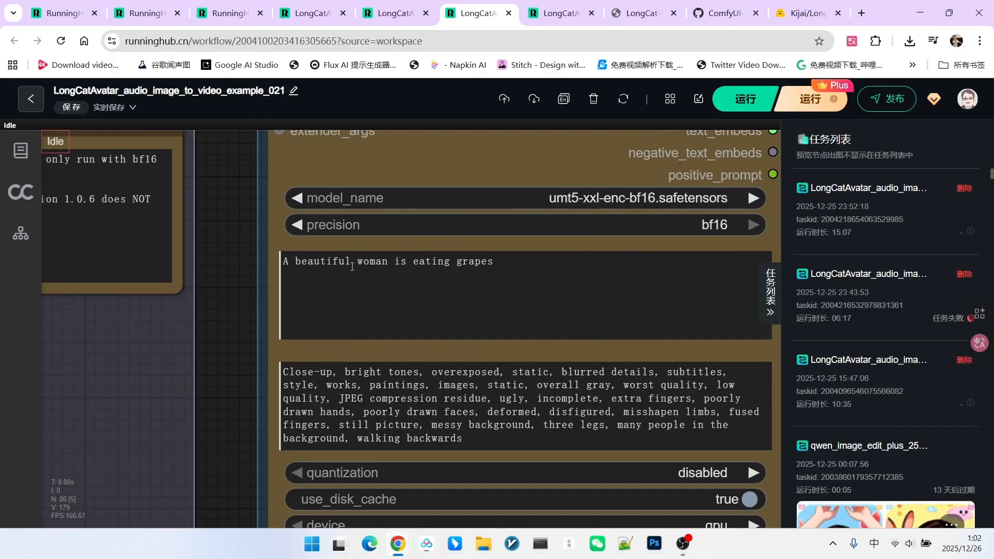
pyautogui.moveTo(414, 269)
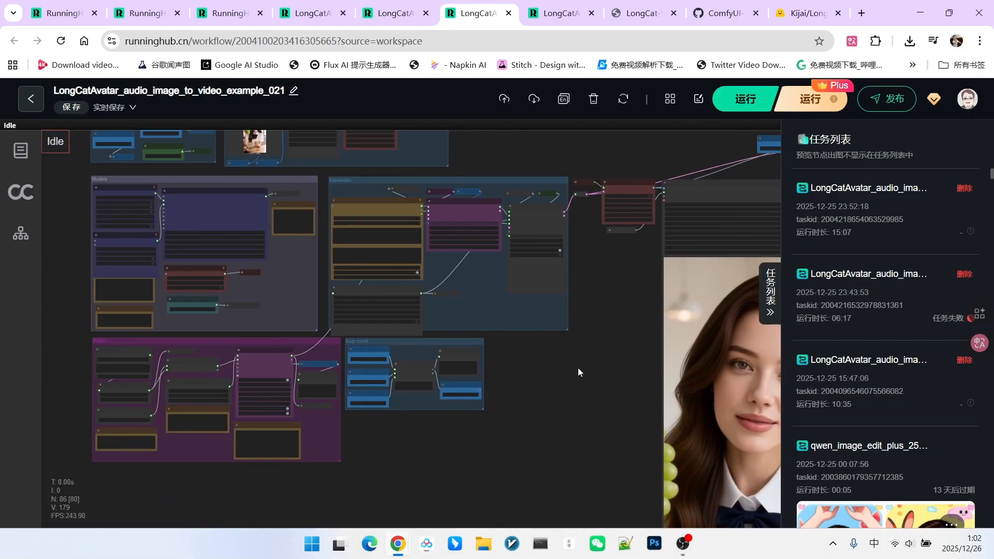
# - Switch from the example_021 grapes-prompt workflow to the example_3 workflow
pyautogui.click(555, 13)
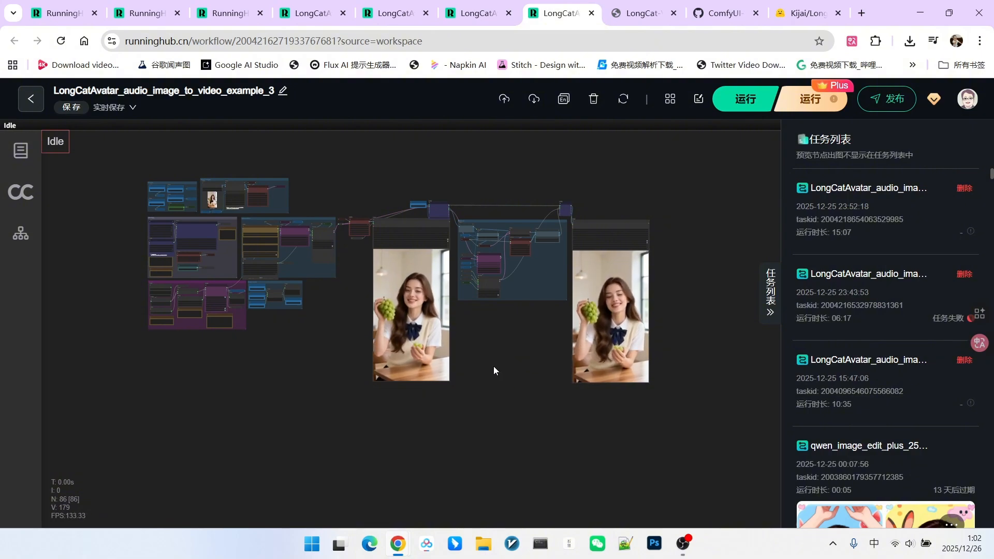
# - Pan the example_3 canvas to view both grape-holding woman video outputs beside the task list
pyautogui.moveTo(494, 371); pyautogui.dragTo(558, 364)
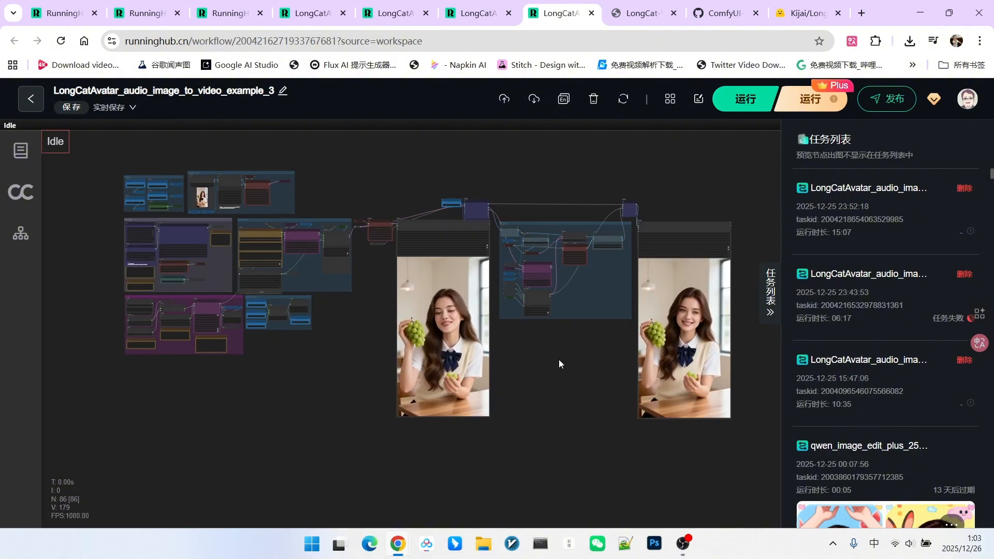